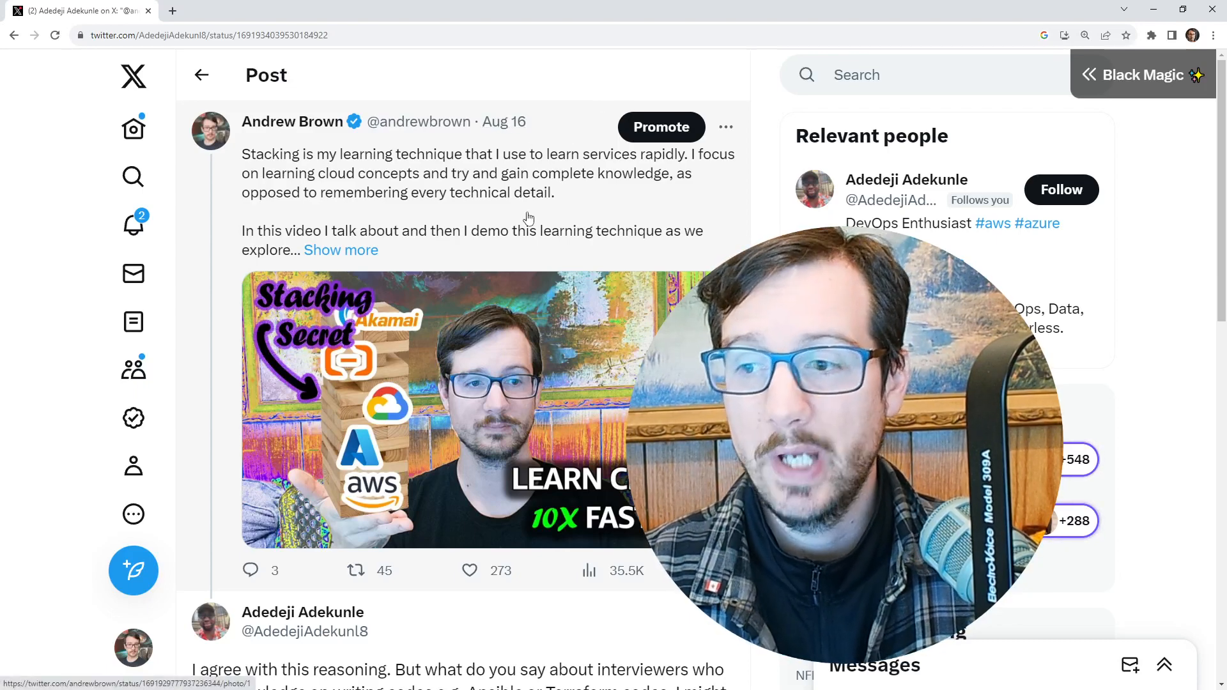
pyautogui.moveTo(509, 208)
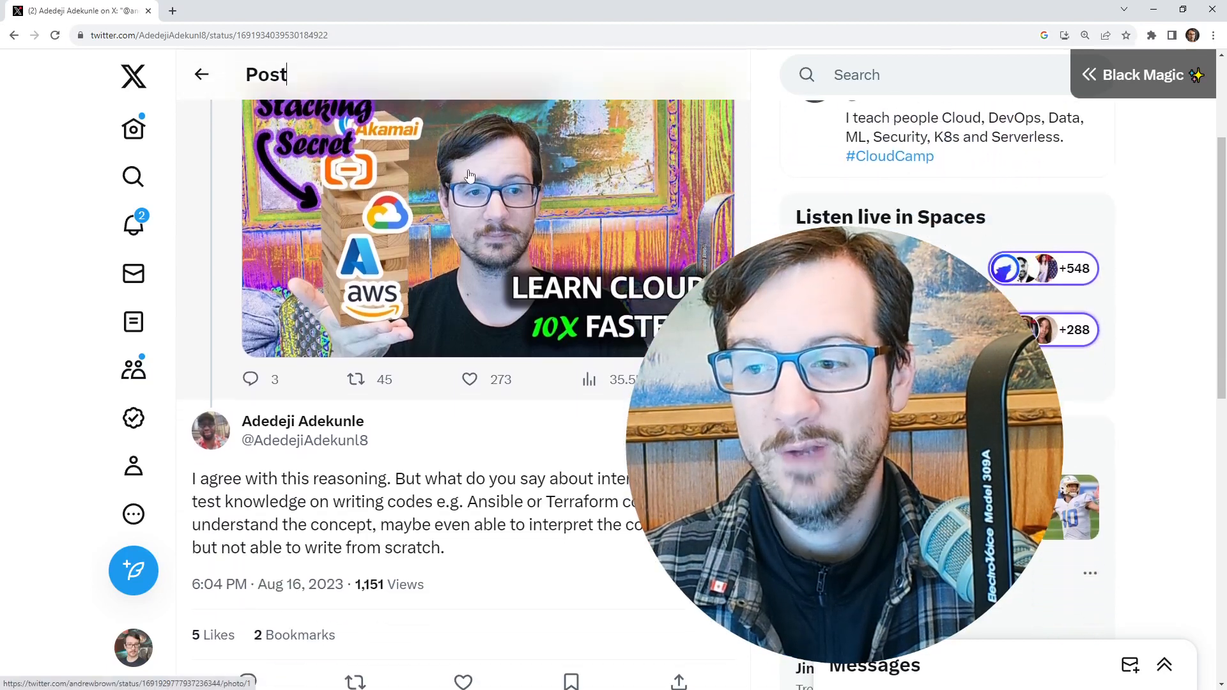
pyautogui.scroll(-3)
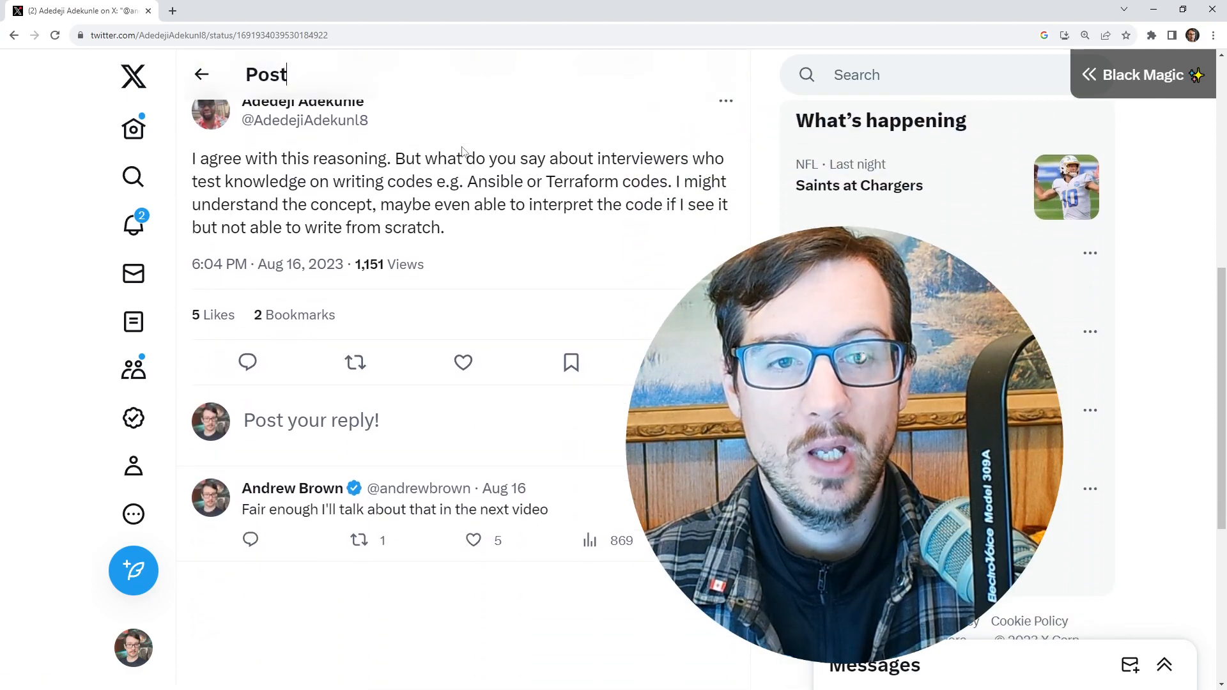